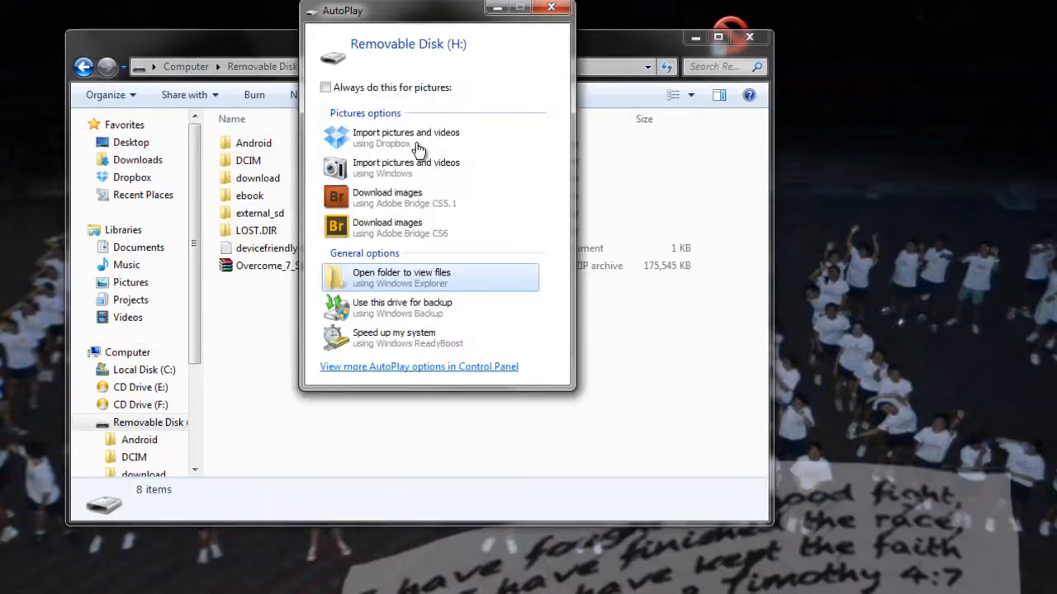
Close AutoPlay and select Overcome_7_Series_v4.1.0_Wipe.zip on Removable Disk (G:).
left_click(400, 278)
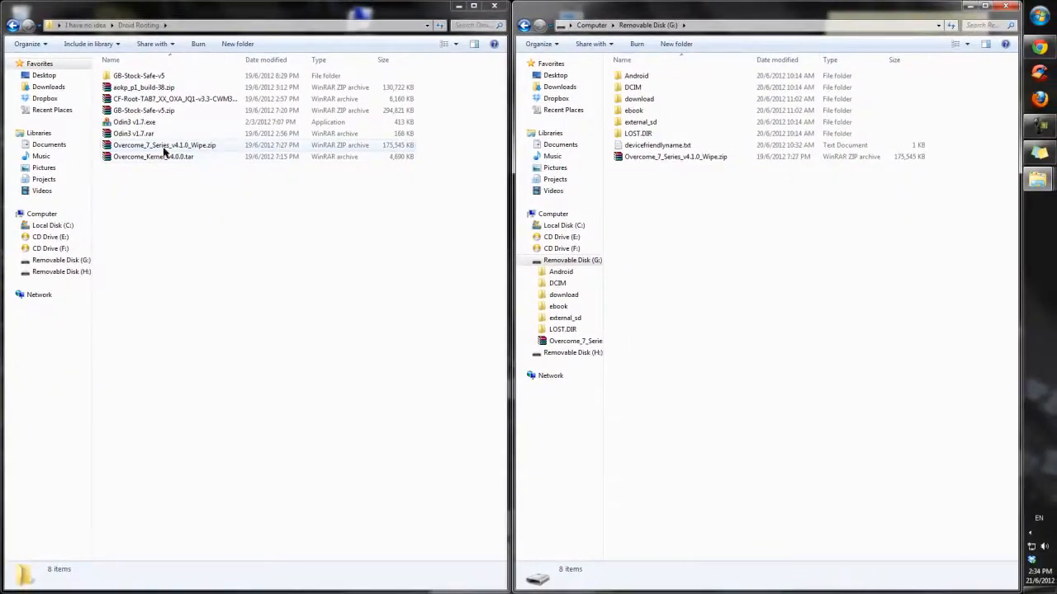
left_click(164, 145)
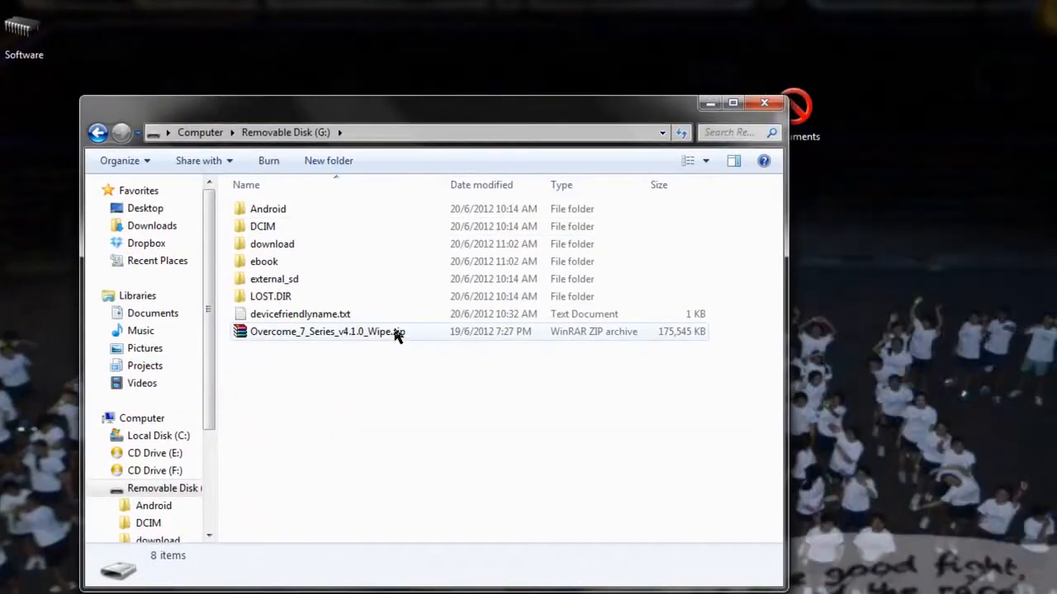
Eject the tablet's drives via the Safely Remove Hardware tray icon.
left_click(763, 102)
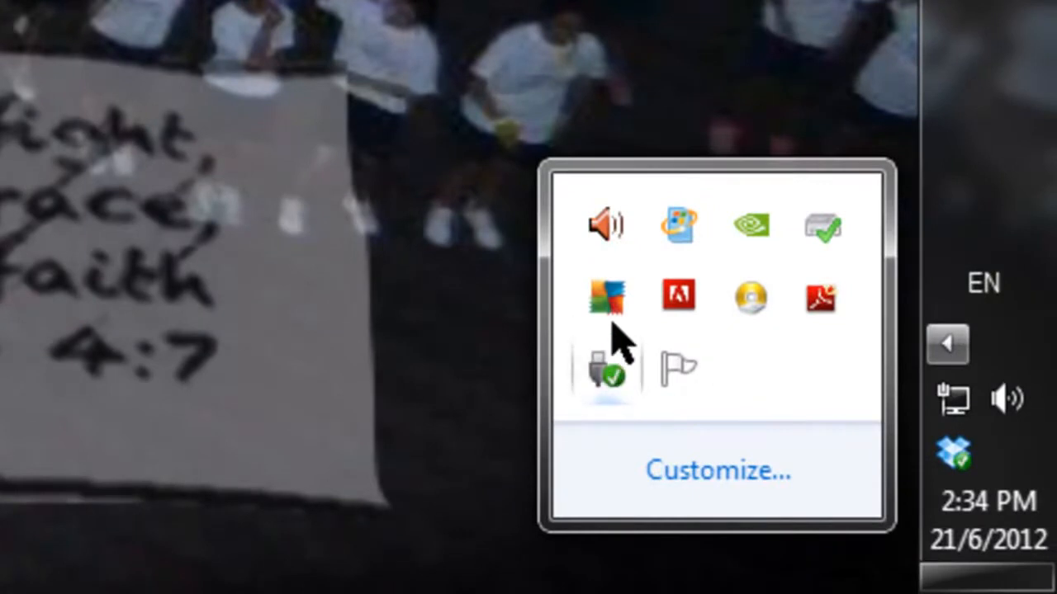
left_click(607, 374)
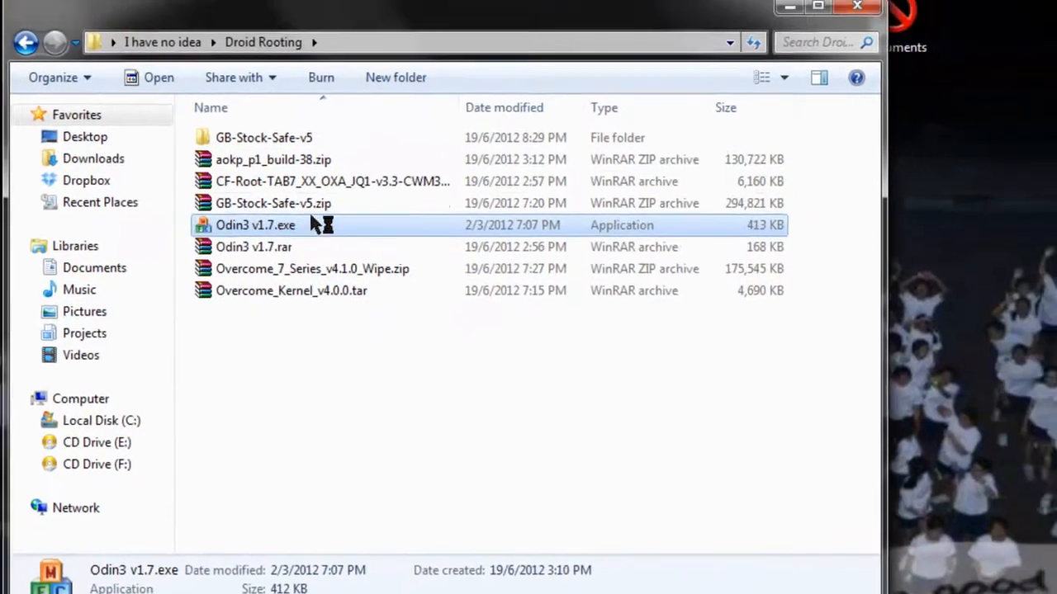
Launch Odin3 v1.7.exe from the Droid Rooting folder.
double_click(254, 224)
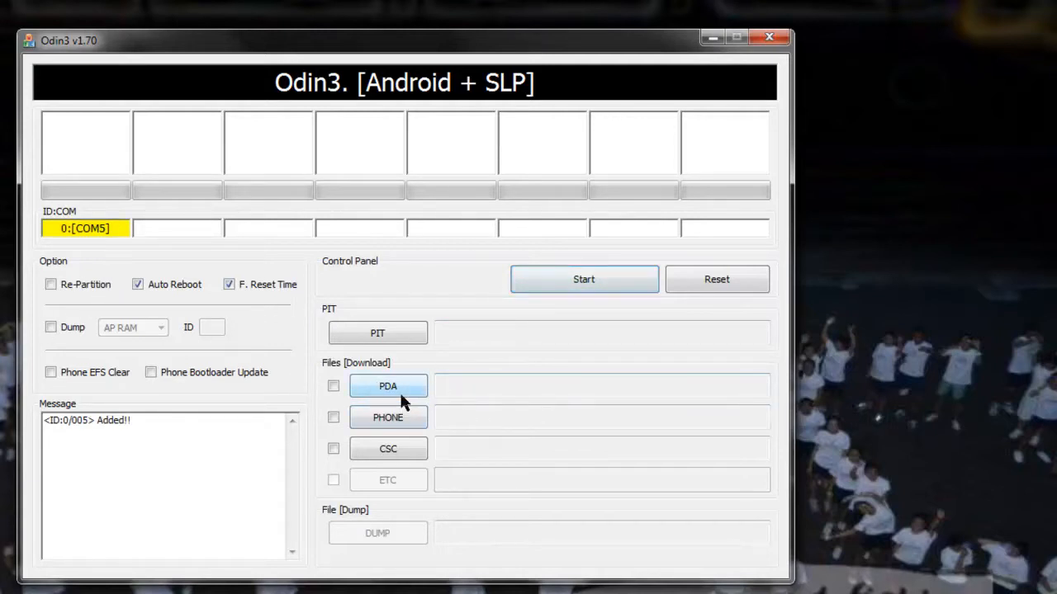
Load Overcome_Kernel_v4.0.0.tar into Odin3's PDA slot.
left_click(388, 385)
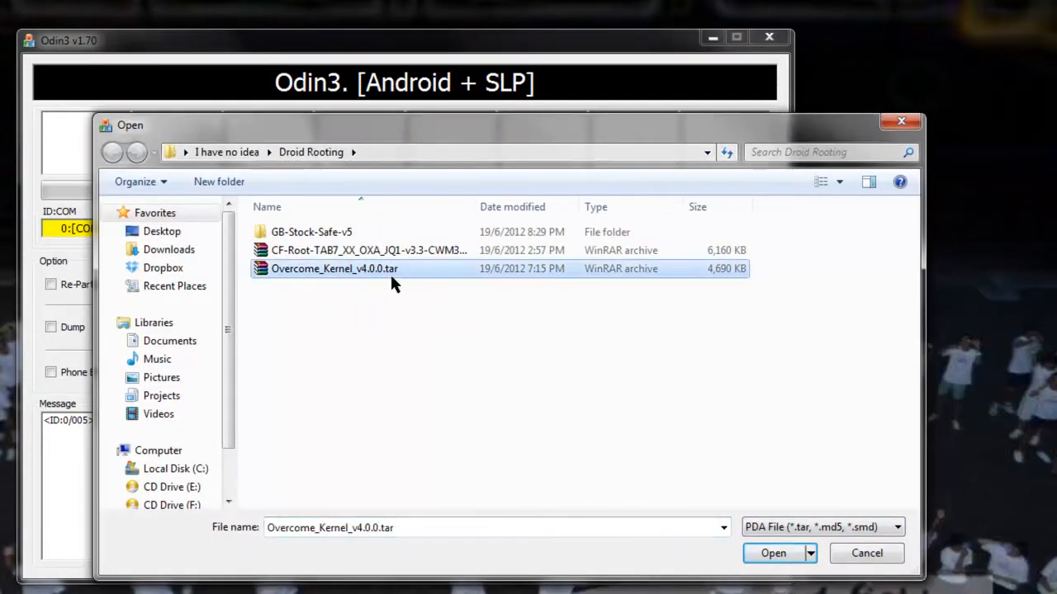
mouse_move(407, 279)
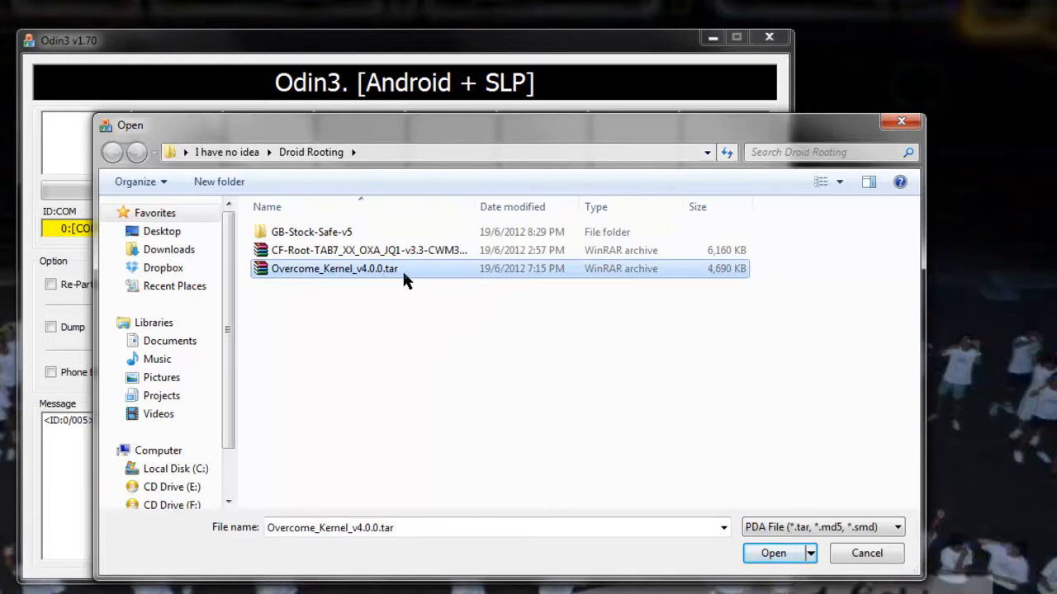
double_click(310, 232)
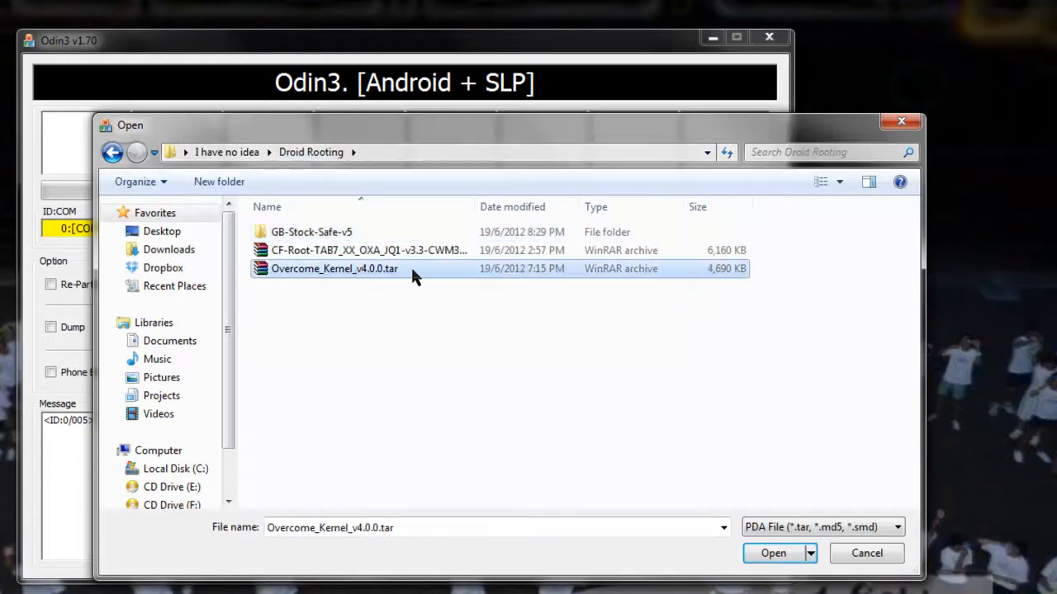
left_click(774, 553)
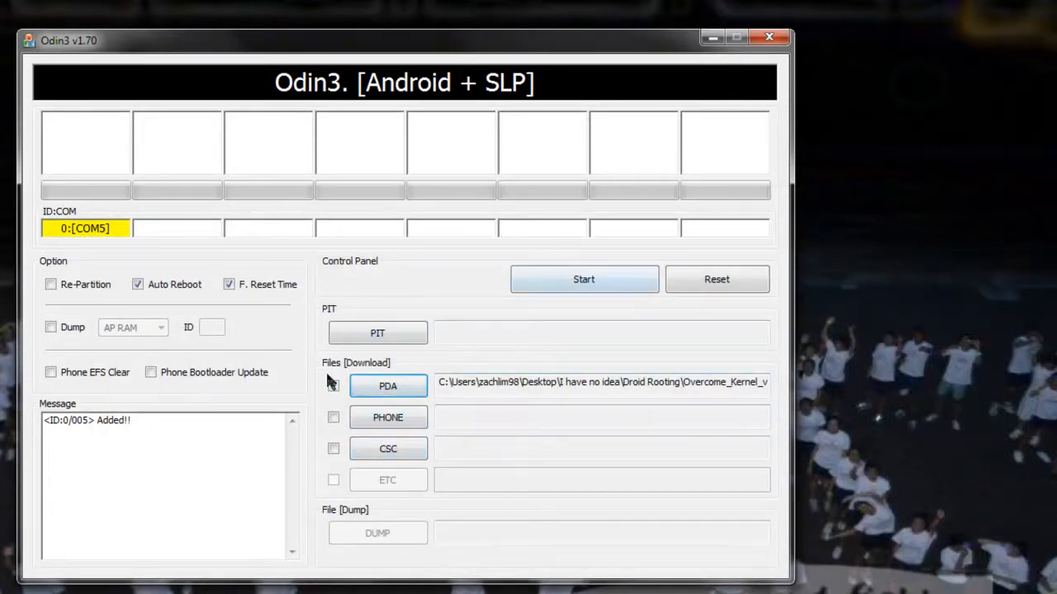
Enable the PDA kernel file and start flashing until Odin3 reports PASS.
left_click(334, 385)
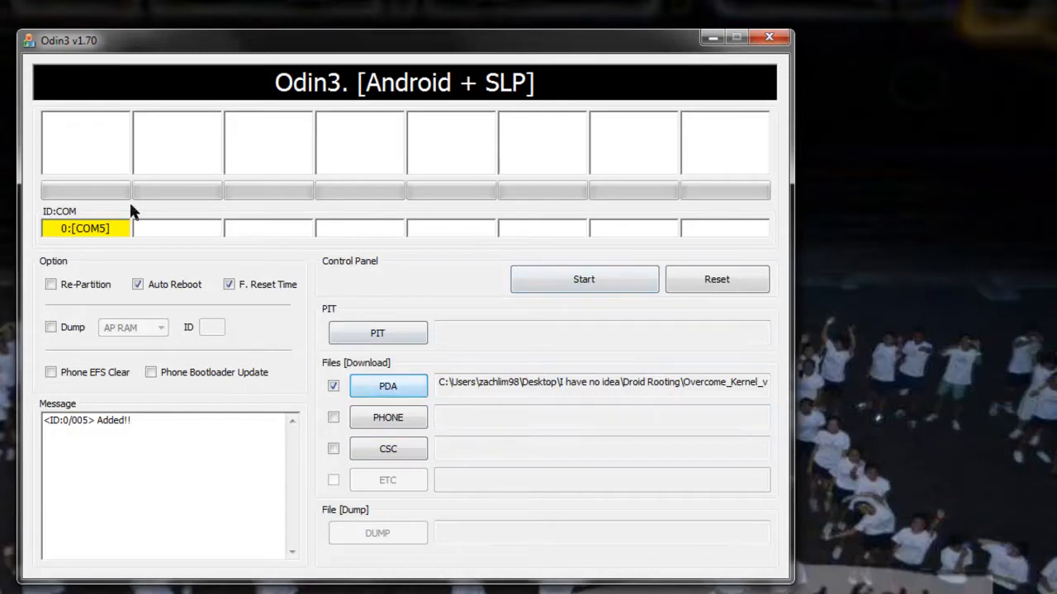
mouse_move(56, 333)
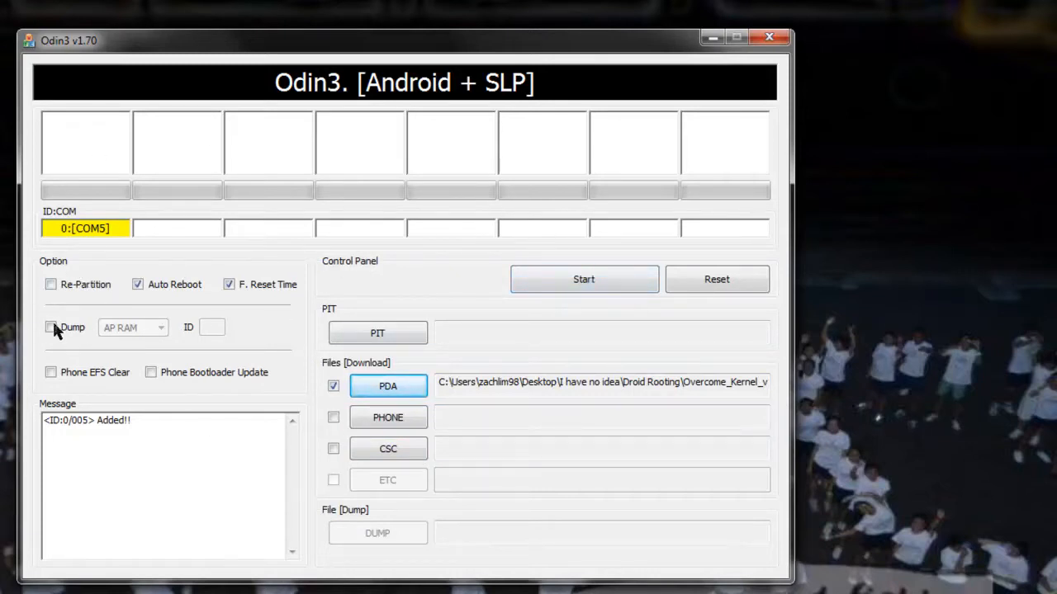
left_click(584, 278)
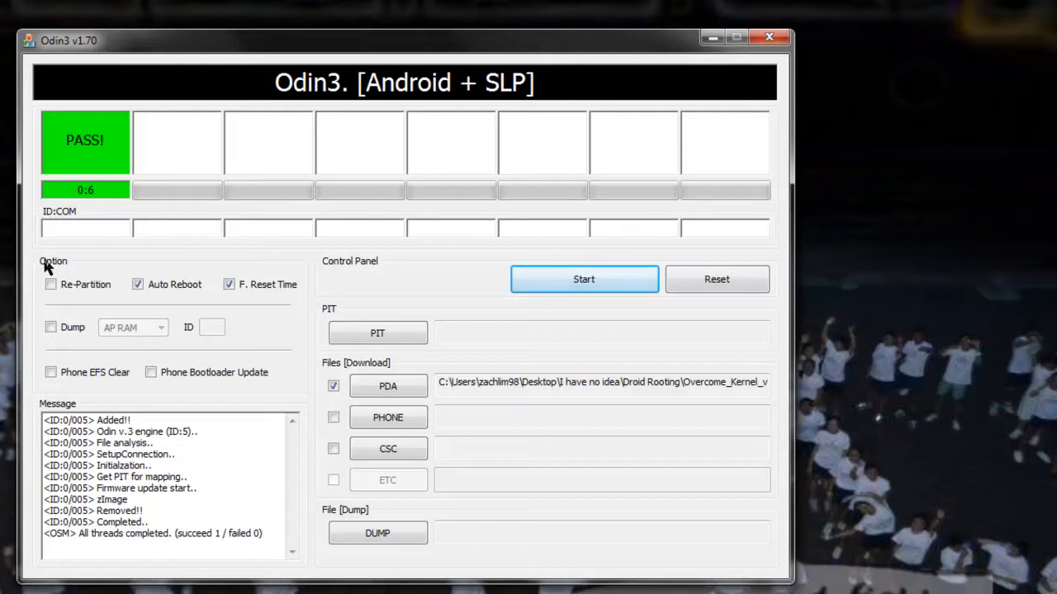
mouse_move(346, 53)
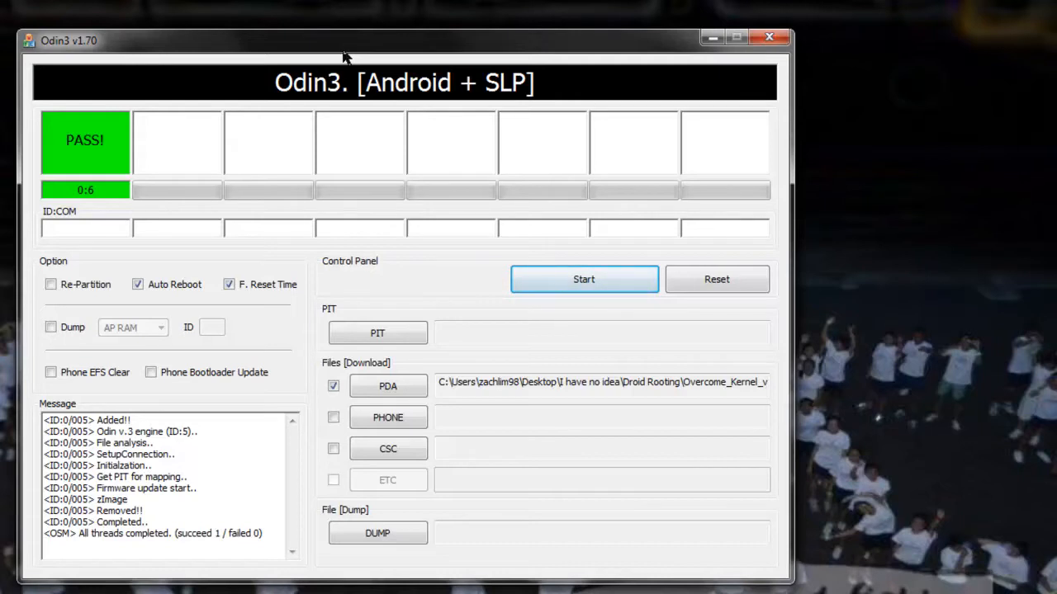
mouse_move(328, 64)
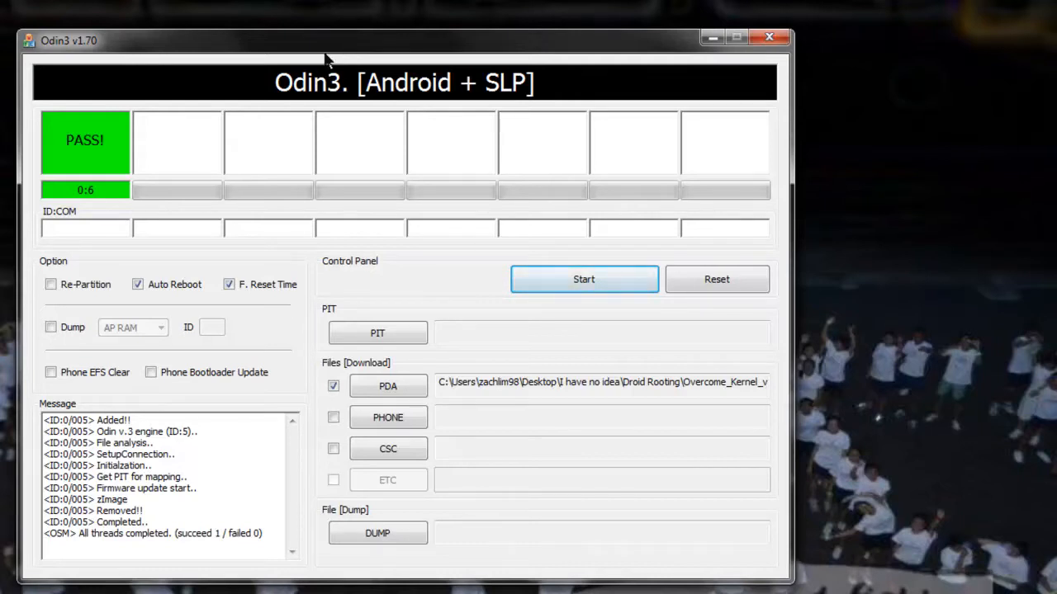
mouse_move(410, 155)
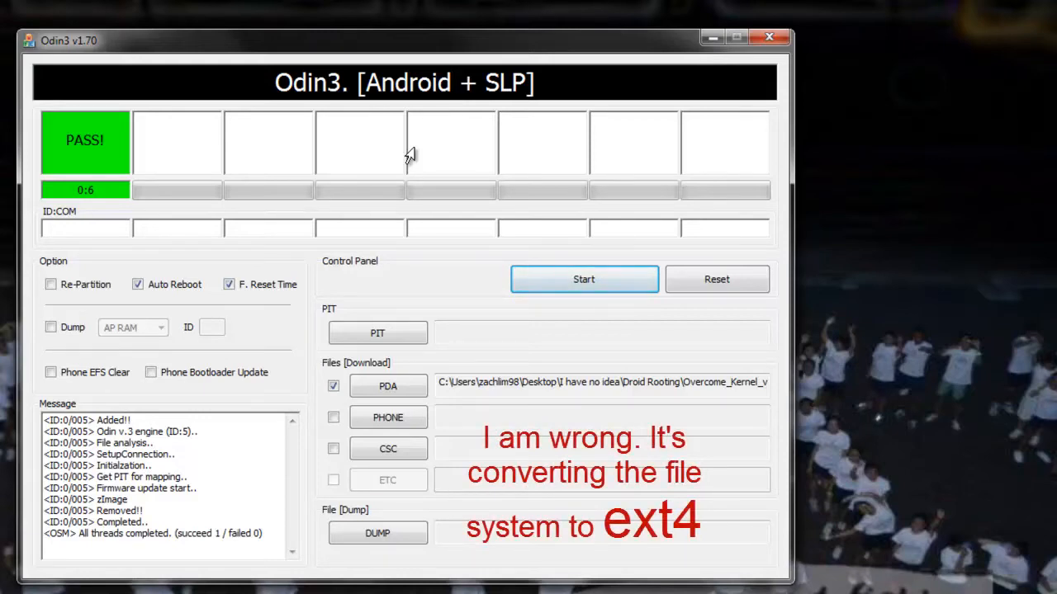
mouse_move(424, 148)
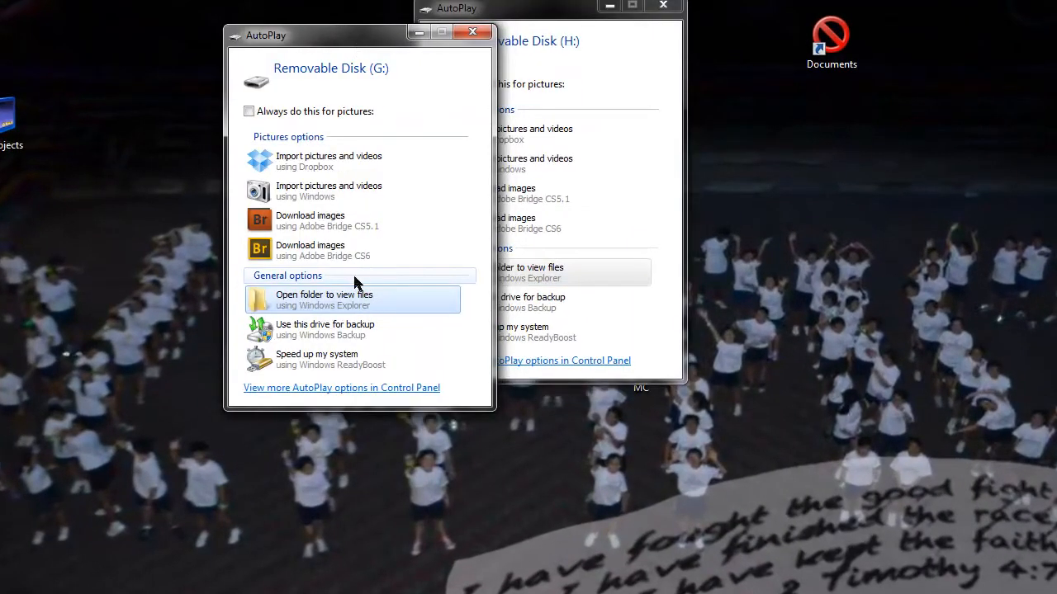
Open the tablet drive from AutoPlay and highlight aokp_p1_build-38.zip in Droid Rooting.
left_click(324, 300)
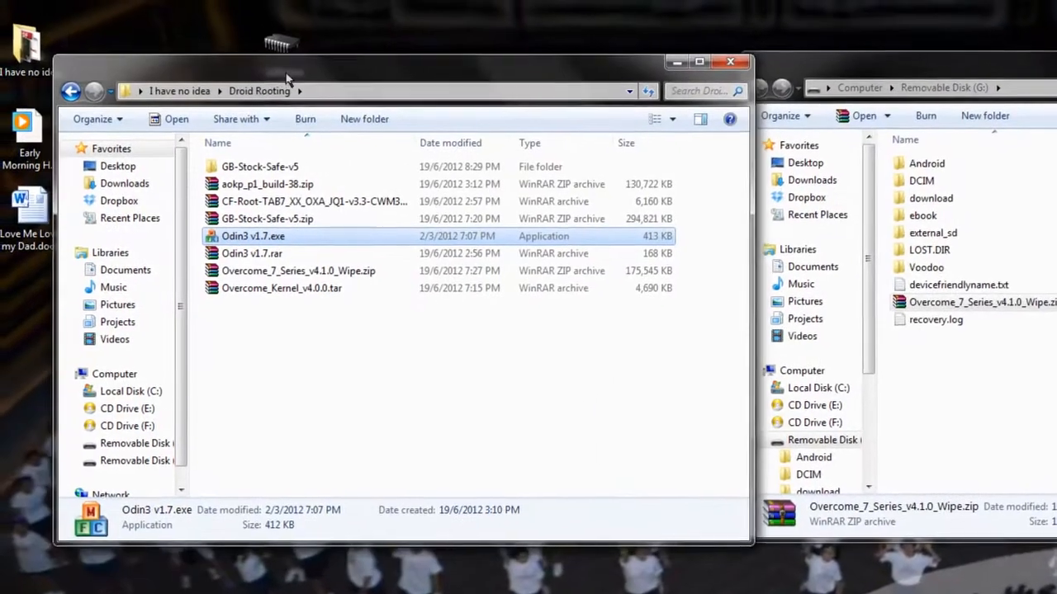
left_click(295, 197)
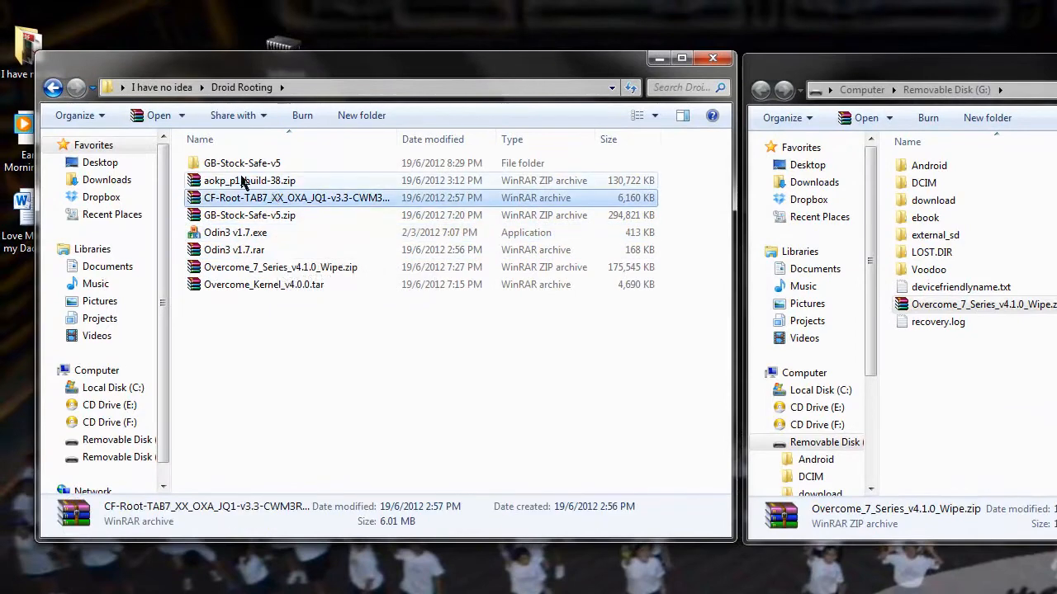
left_click(250, 180)
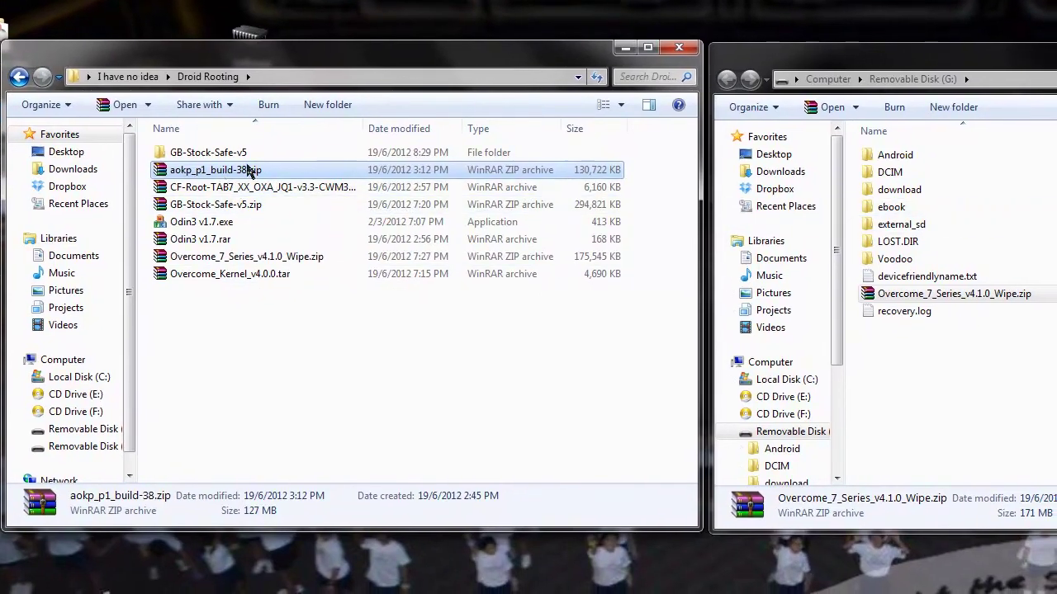
Drag the 127 MB aokp_p1_build-38.zip into the Removable Disk (G:) window.
left_click_drag(215, 169, 923, 328)
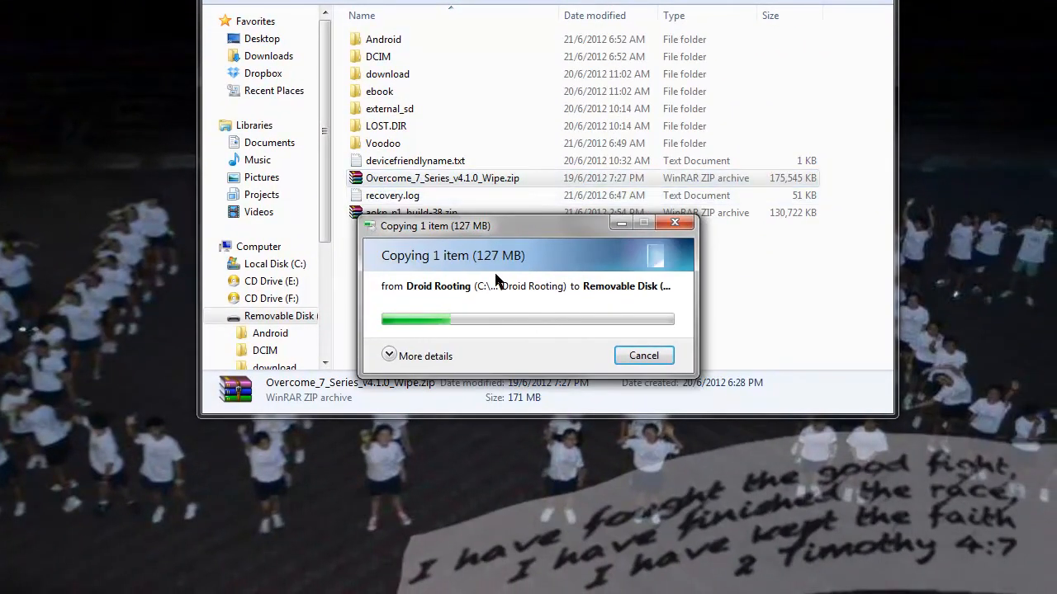
mouse_move(908, 65)
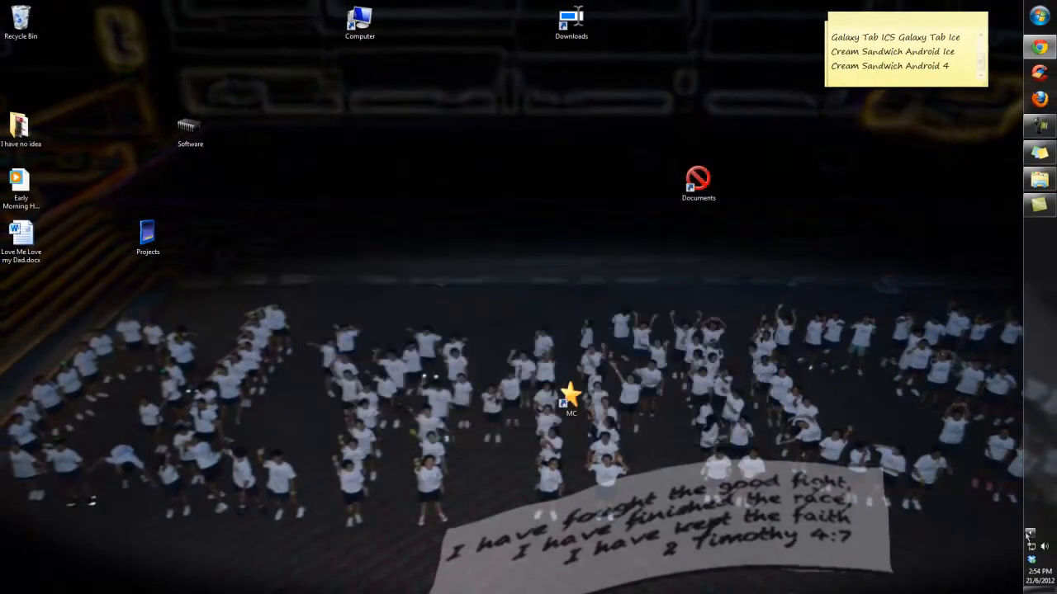
Eject SAMSUNG_Android from the Safely Remove Hardware tray menu.
left_click(1032, 533)
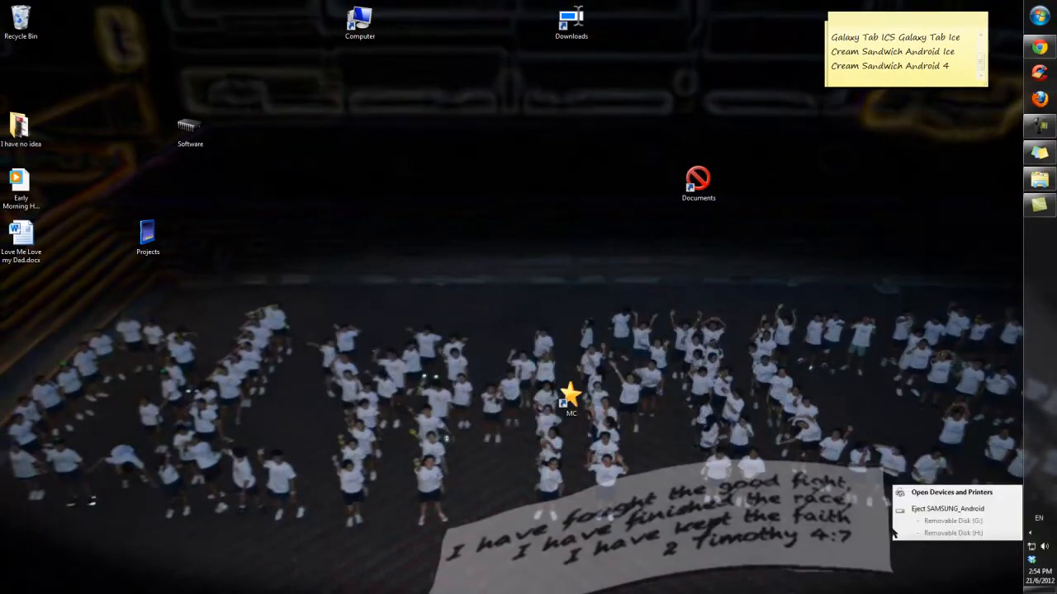
left_click(941, 509)
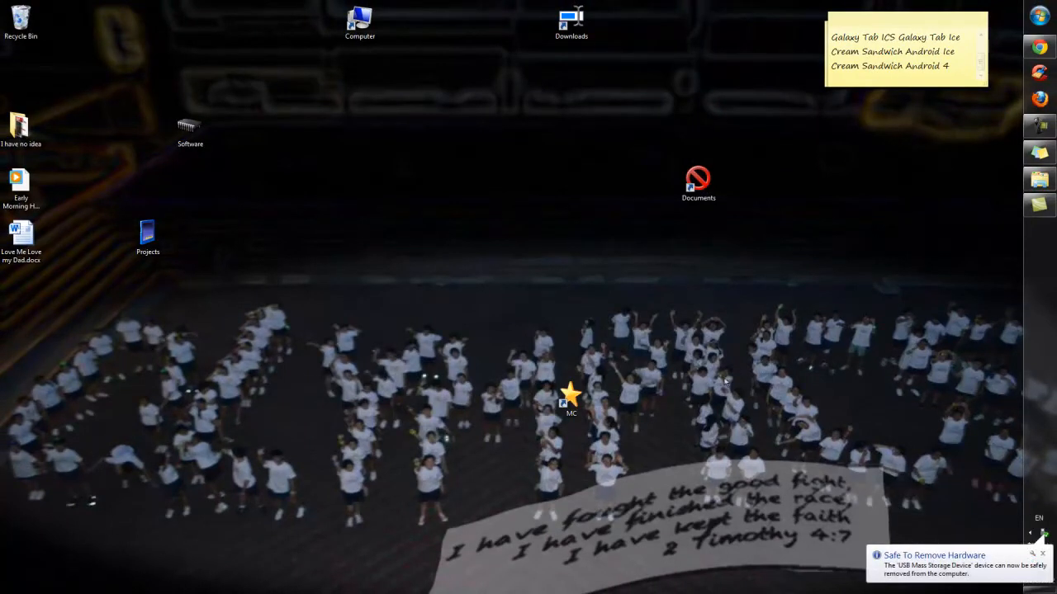
mouse_move(656, 383)
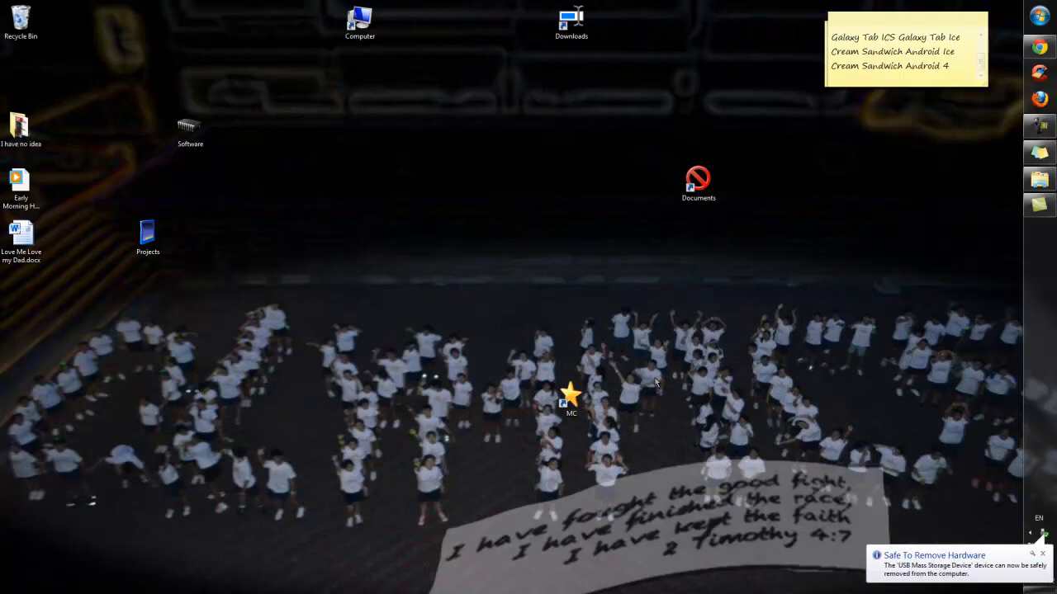